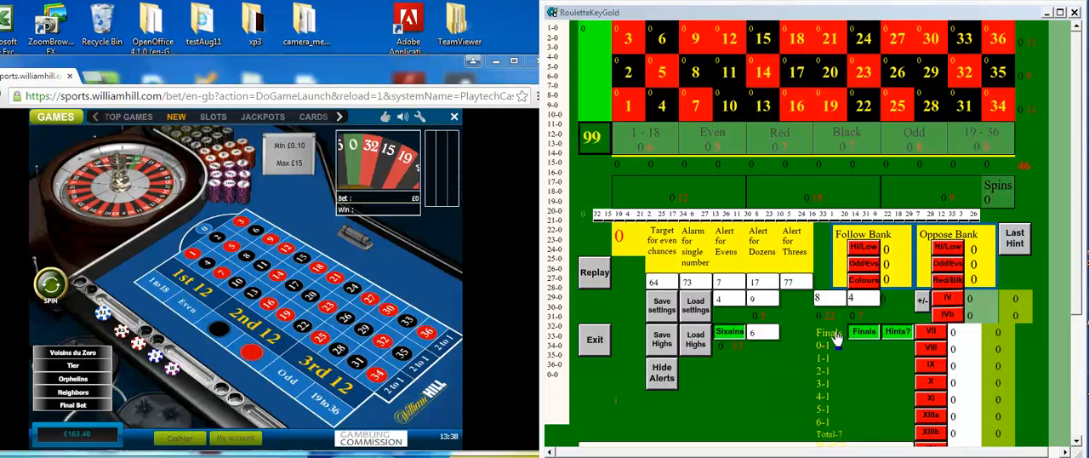
Step: Open OPTIONS from the roulette wrench menu to view the General Settings Fast Play toggle
left_click(691, 282)
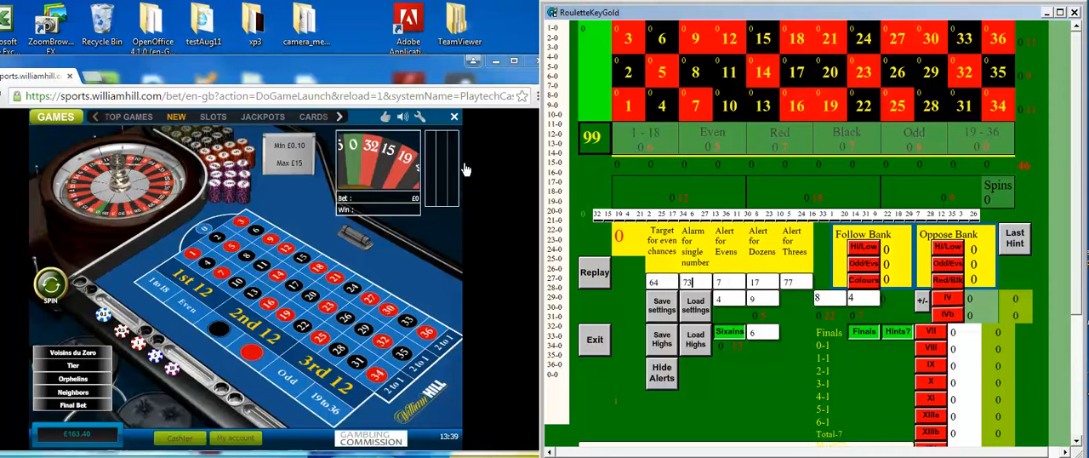
left_click(418, 116)
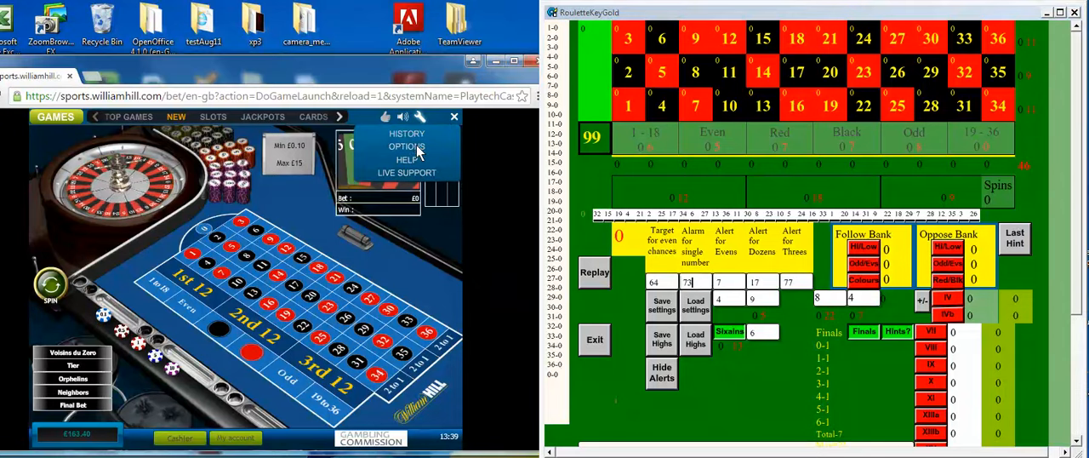
left_click(407, 146)
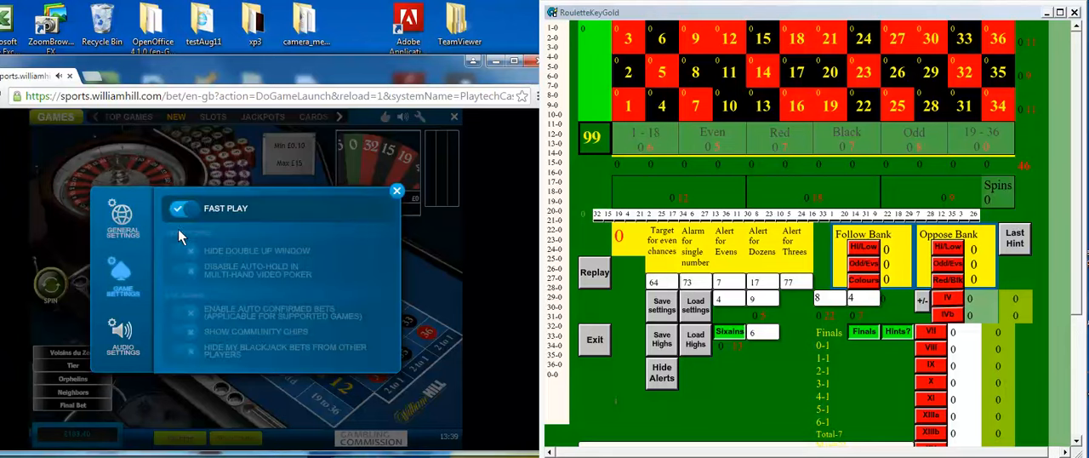
left_click(396, 191)
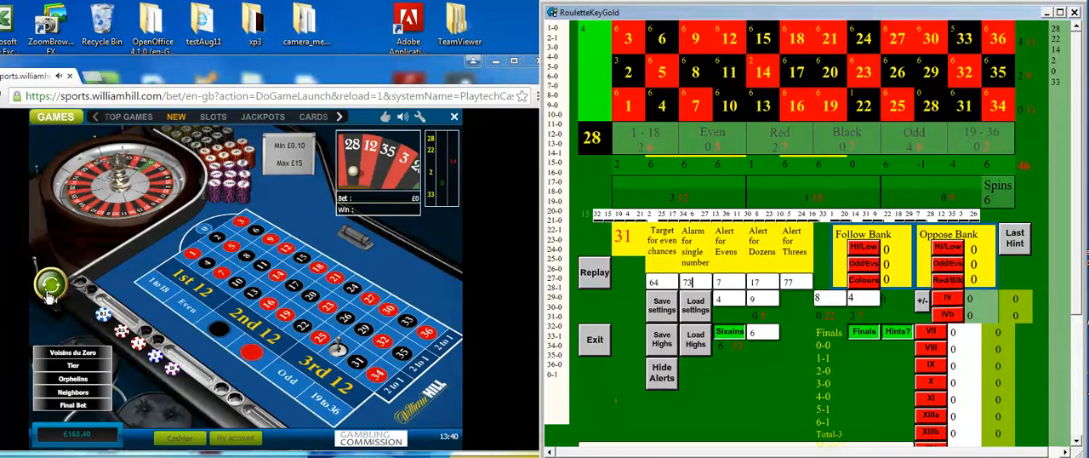
Step: Spin the wheel so RouletteKeyGold logs the seventh result, 18, and flags numbers
left_click(49, 281)
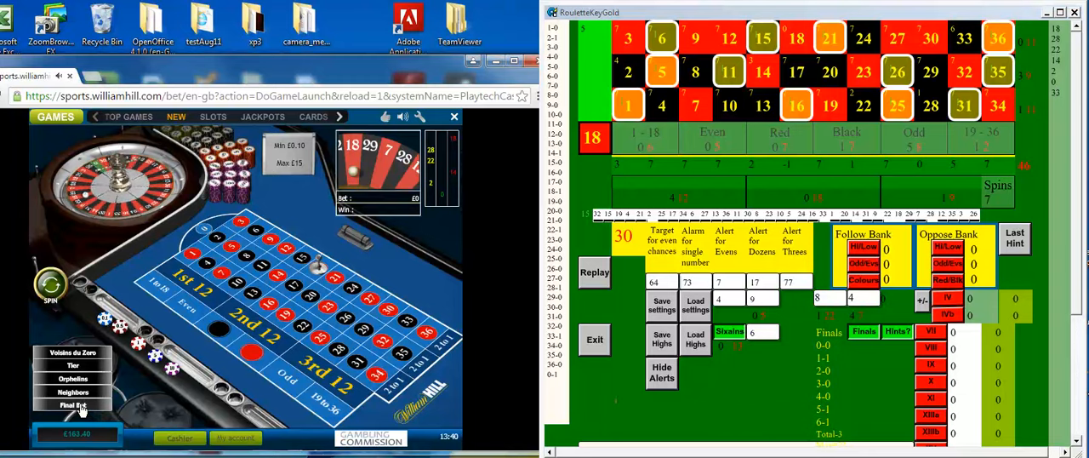
Step: Place Final Bet chips on the signalled numbers and spin, landing 35 for £18
left_click(72, 404)
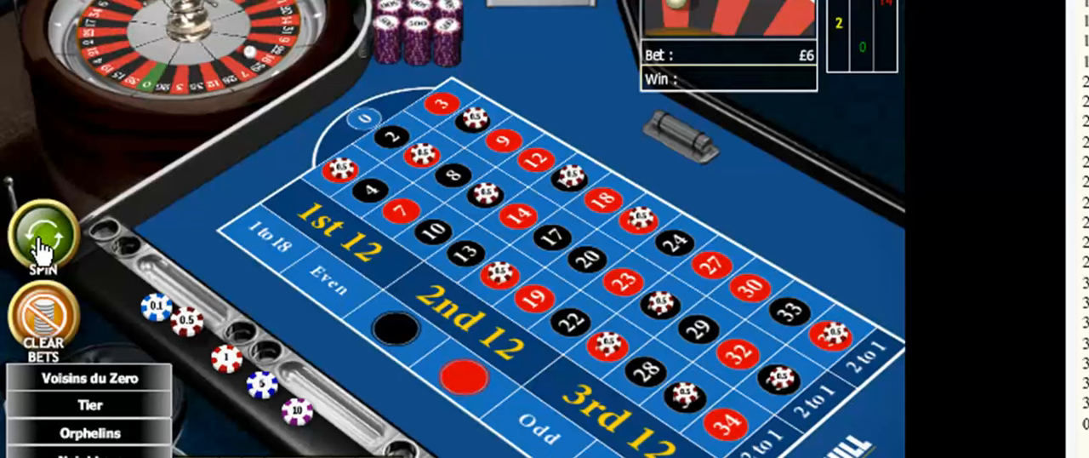
left_click(42, 242)
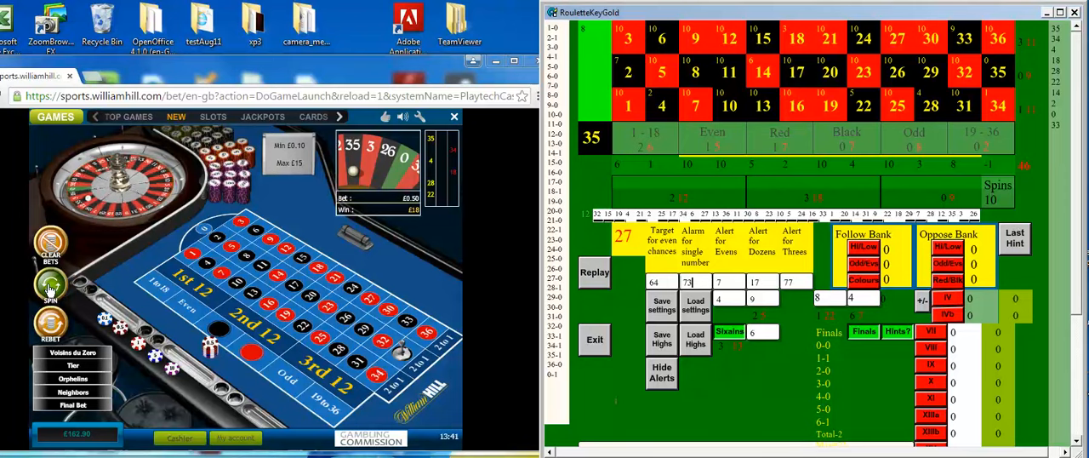
Step: Spin the wheel three more times, logging results up to spin twelve, 9
left_click(49, 289)
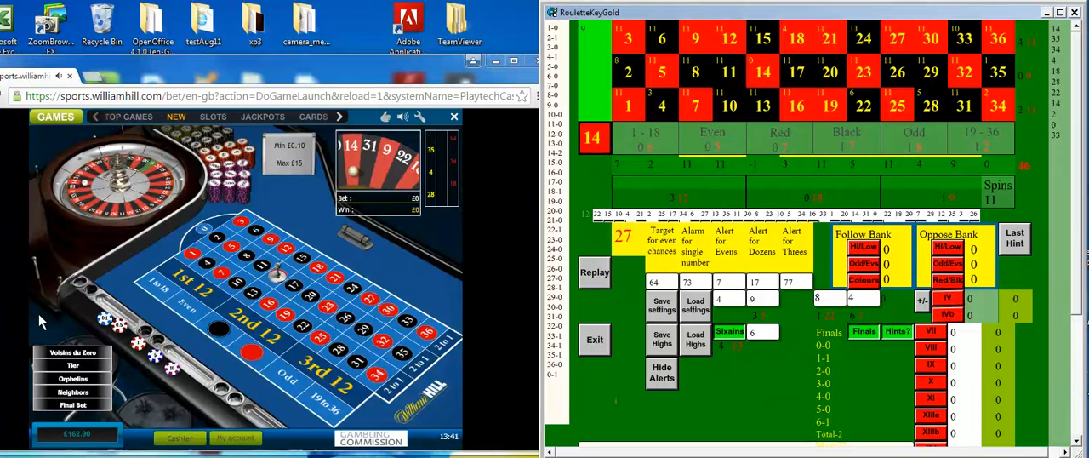
left_click(50, 285)
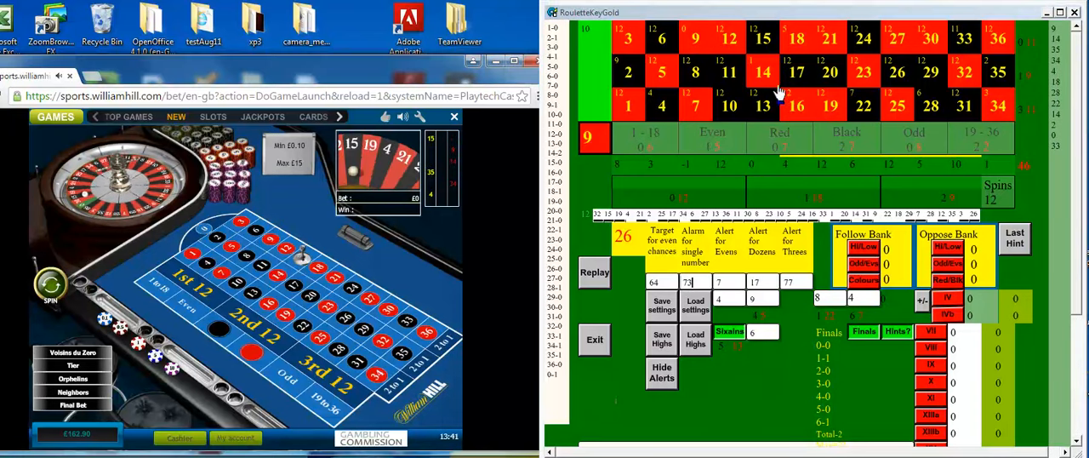
left_click(49, 285)
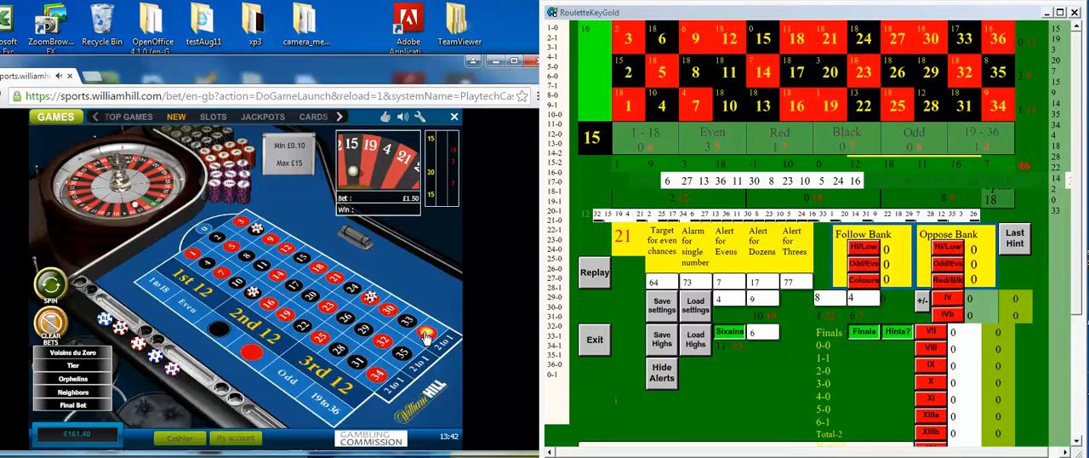
Step: Add £0.50 chips near 36 and on unhit and signalled numbers, reaching £5.50
left_click(261, 271)
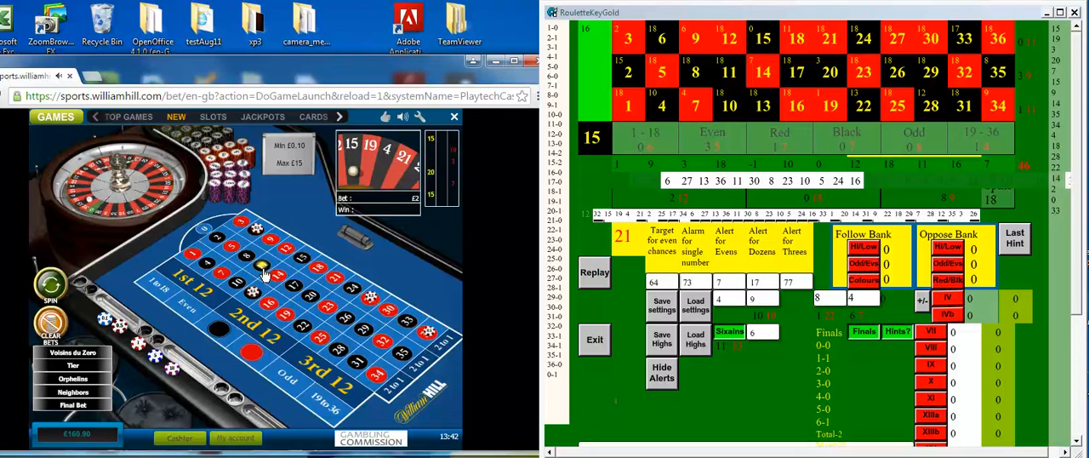
left_click(387, 313)
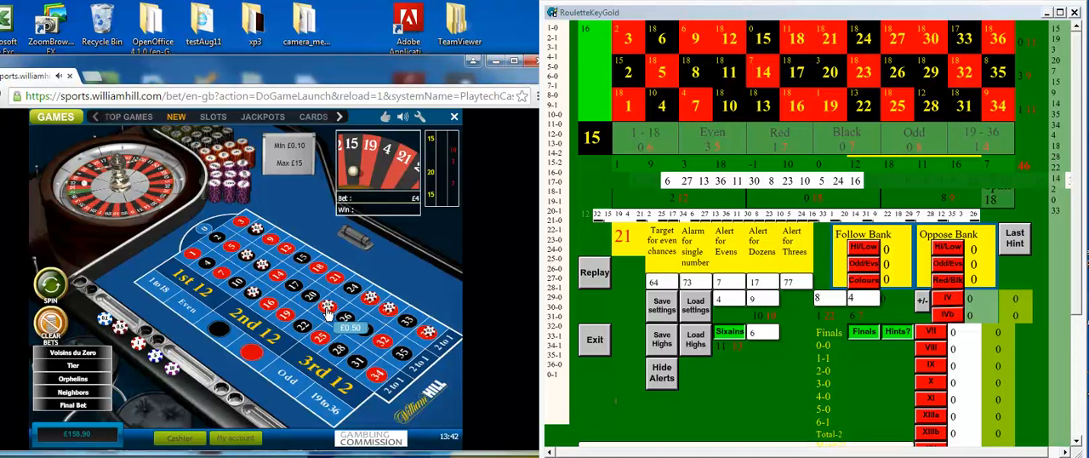
left_click(229, 251)
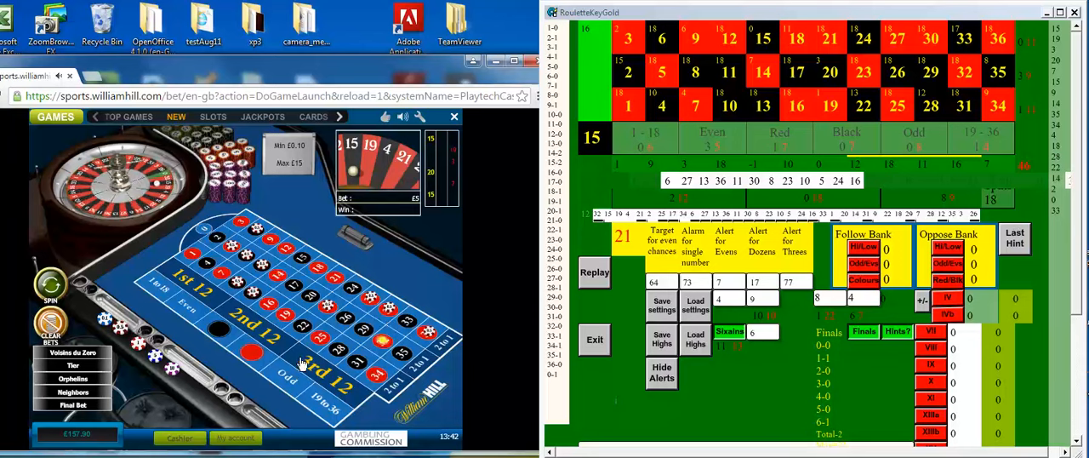
left_click(353, 289)
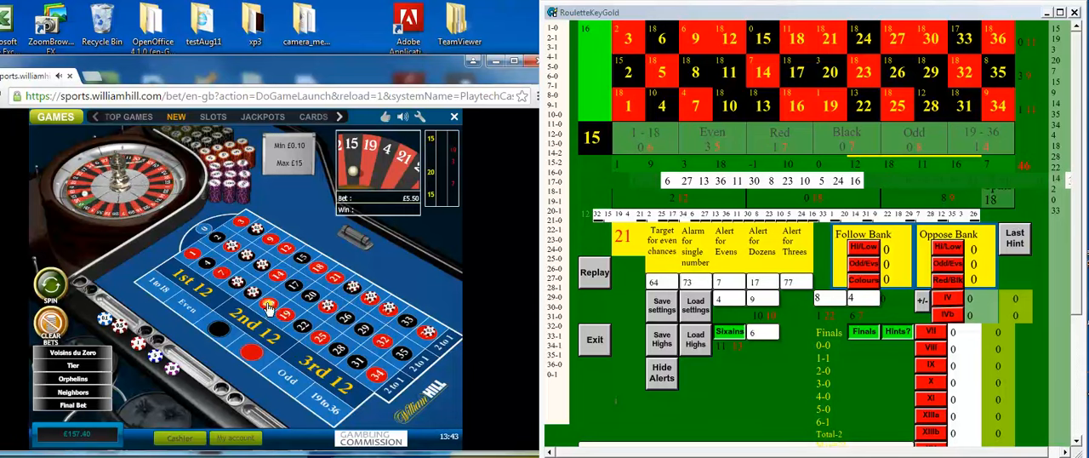
left_click(268, 306)
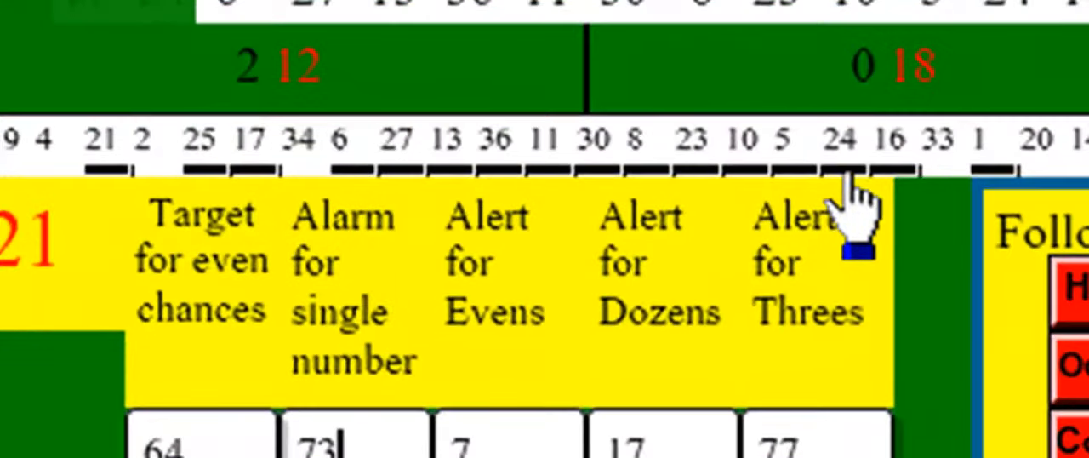
mouse_move(910, 213)
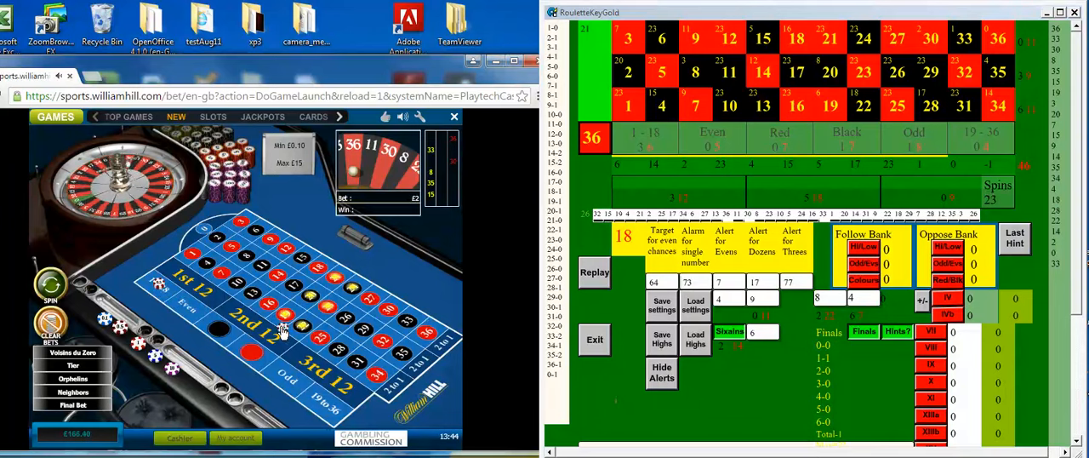
Step: Add a chip to another signalled number and spin, logging 13 as spin 25
left_click(49, 287)
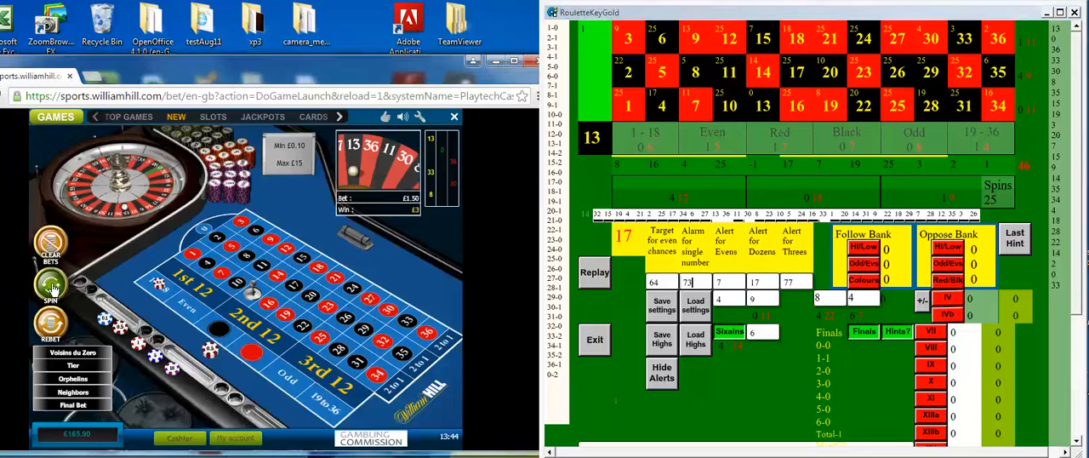
left_click(50, 291)
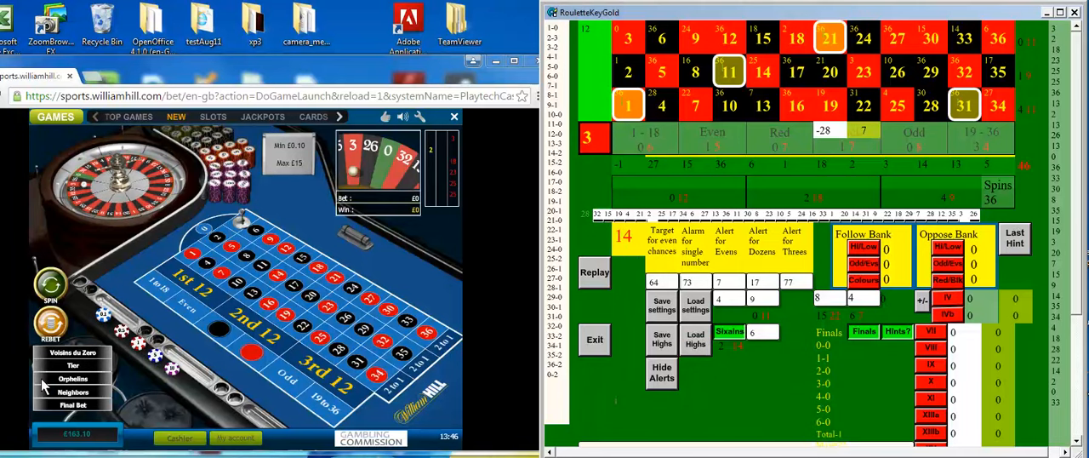
Step: Spin again so finals 1, 11, 21 and 31 get signalled; 11 logs as spin 37
left_click(50, 285)
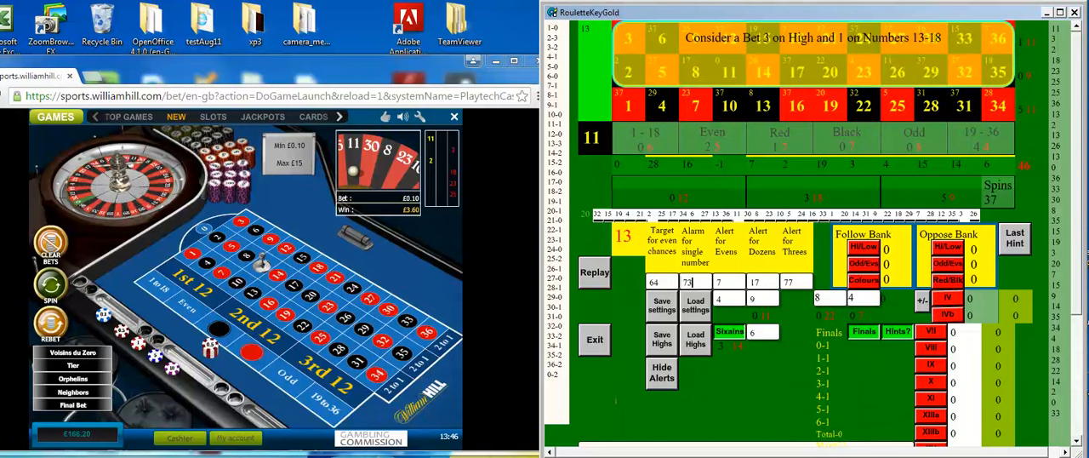
Step: Spin once more so RouletteKeyGold advises 3 on High and 1 on Numbers 13-18
left_click(50, 285)
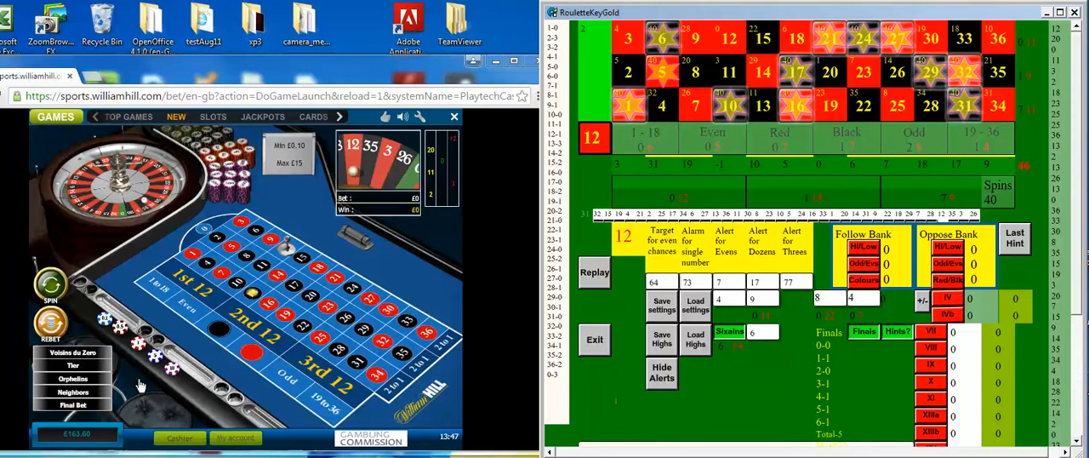
mouse_move(162, 293)
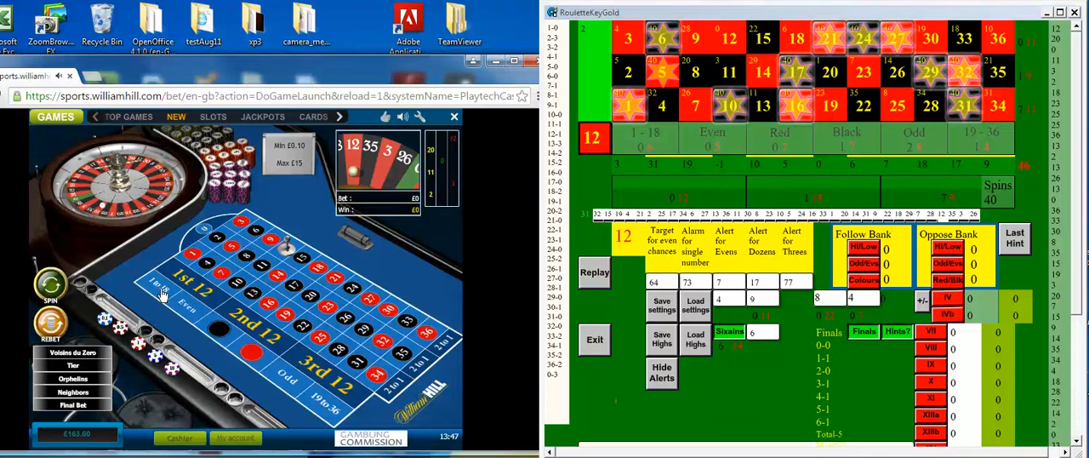
Step: Place chips on two of the starred unhit numbers on the William Hill table
left_click(193, 255)
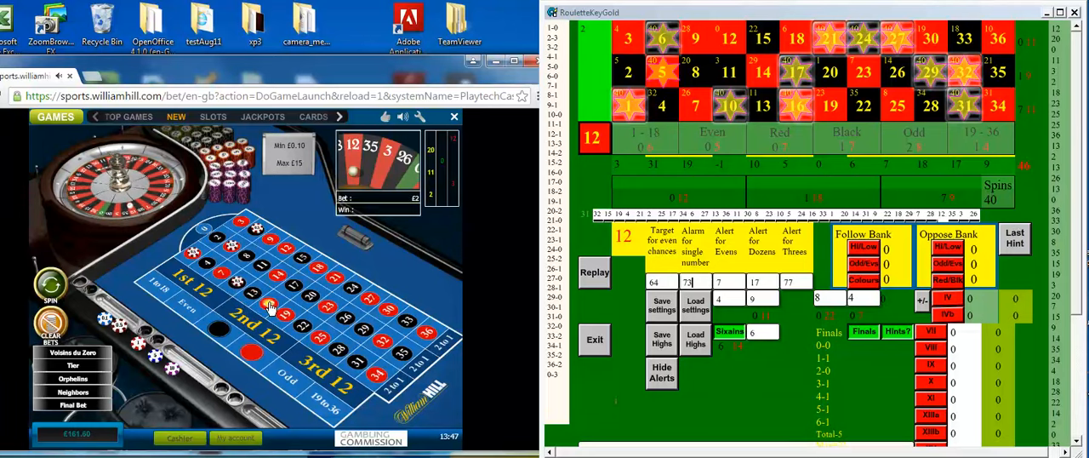
left_click(285, 294)
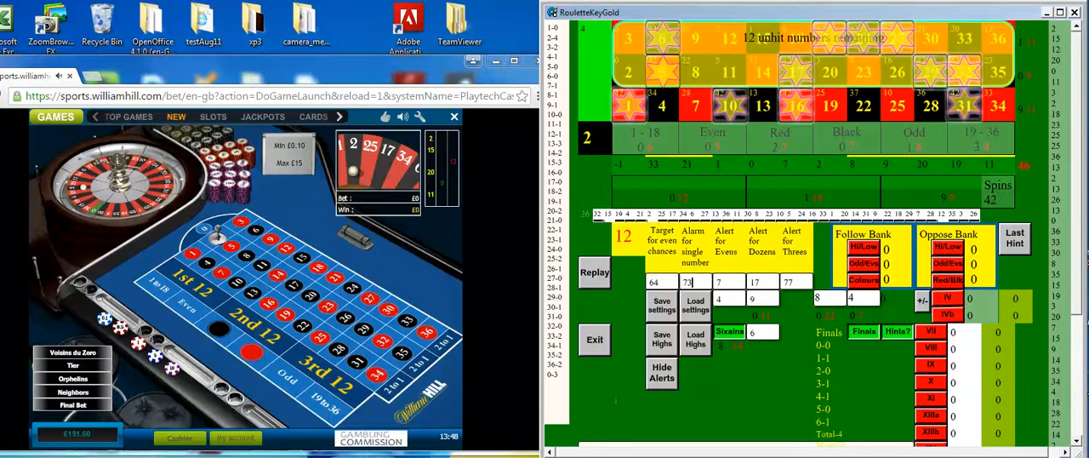
Step: Log spin 43 (14) and add £0.50 chips to unhit numbers, raising the bet to £6.50
left_click(51, 285)
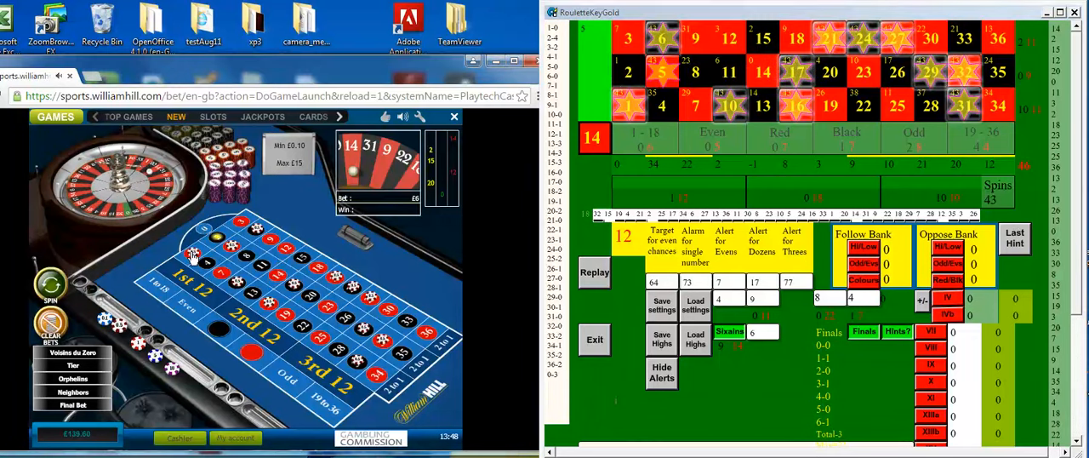
left_click(247, 247)
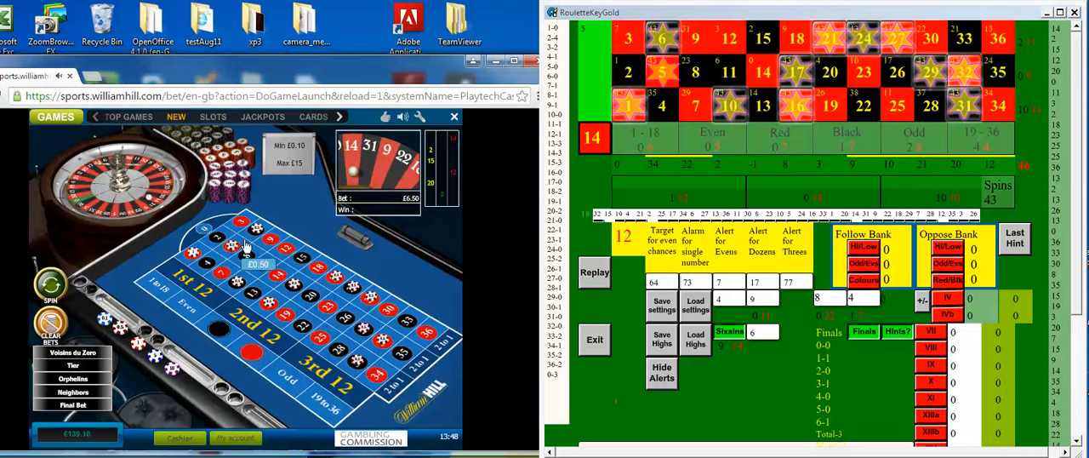